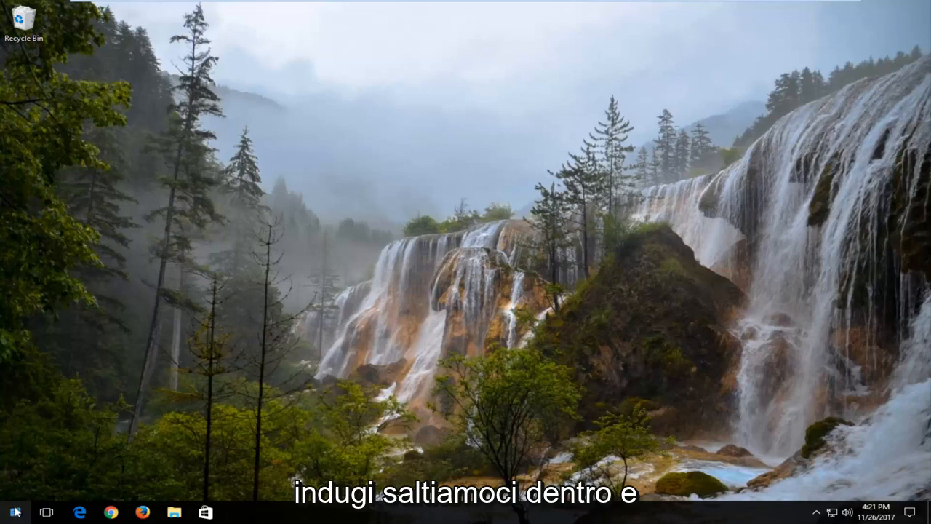
- Search the Start menu for 'device manager'
left_click(13, 512)
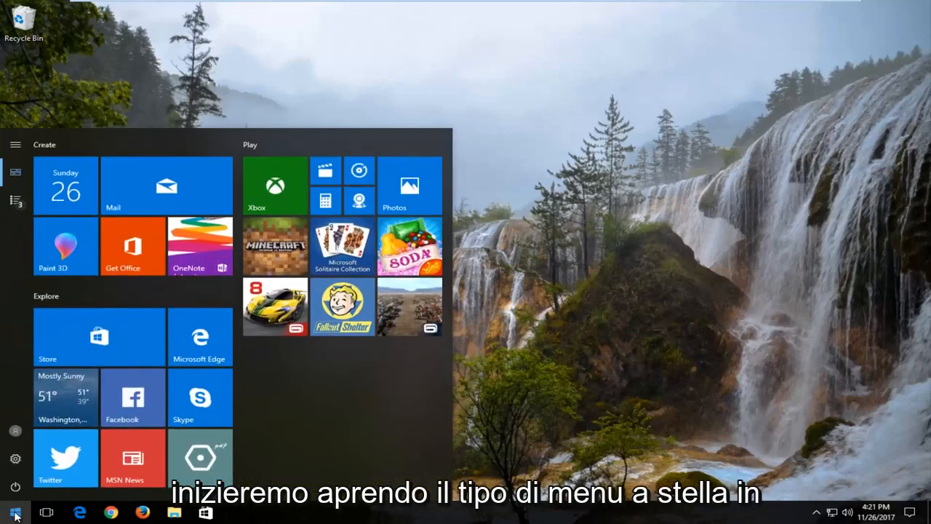
type("device manager")
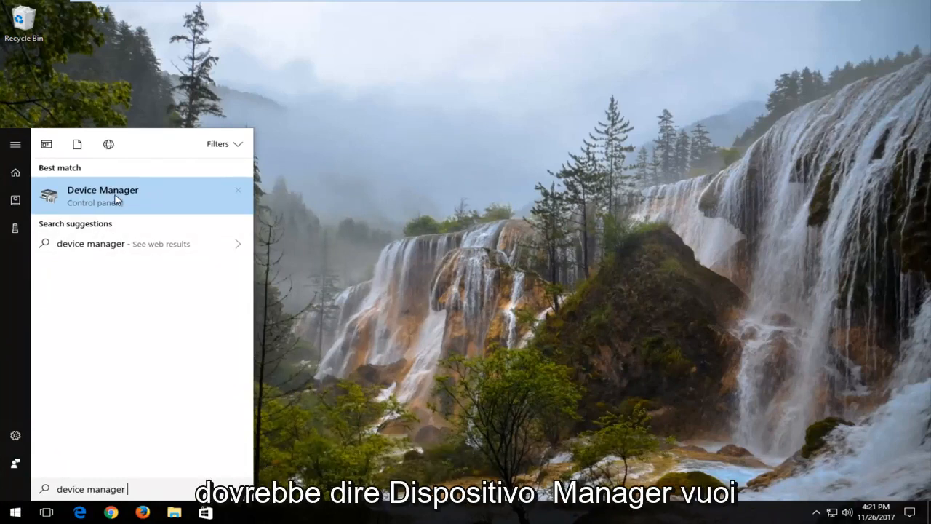
- Open Device Manager and view the VMware SVGA 3D adapter's driver details
left_click(103, 195)
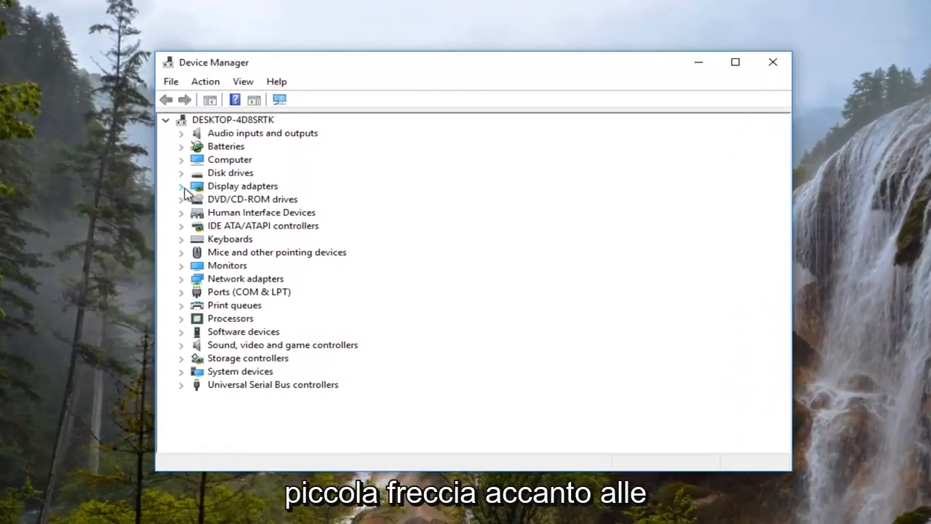
left_click(181, 186)
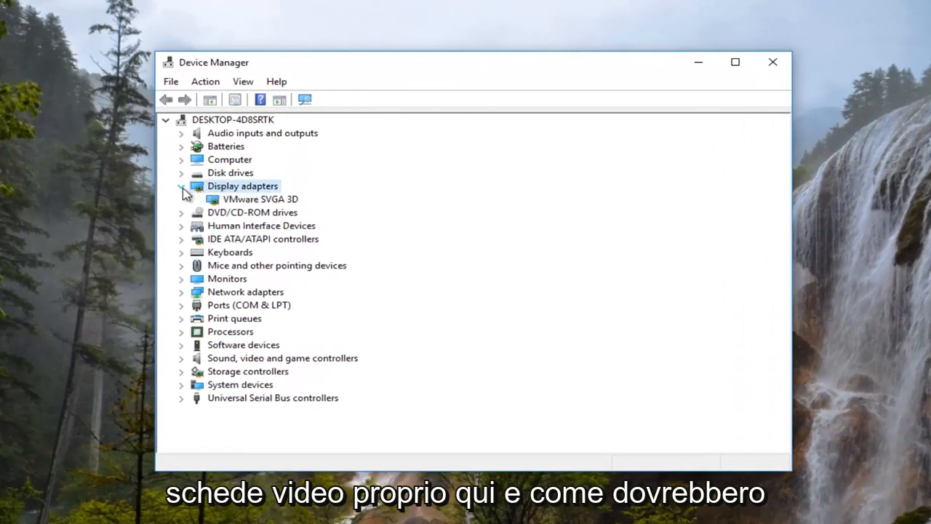
left_click(260, 199)
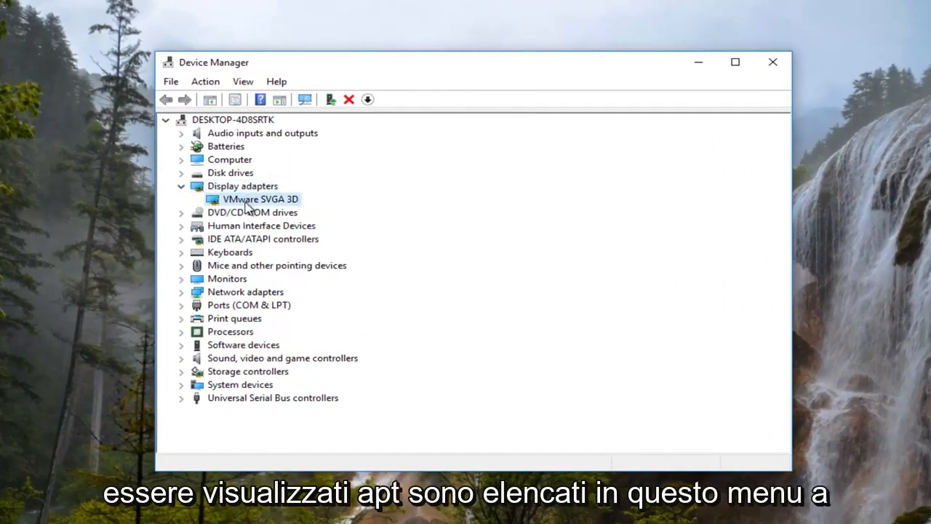
mouse_move(240, 208)
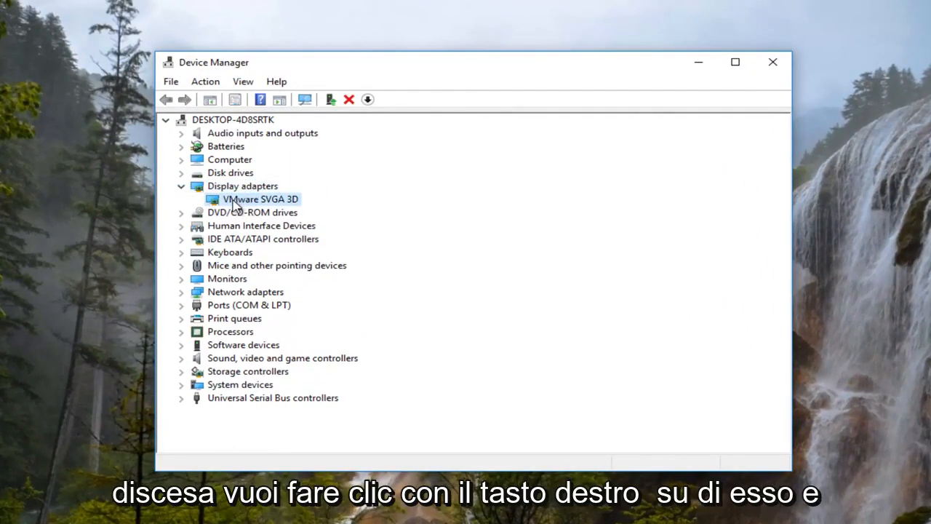
right_click(259, 199)
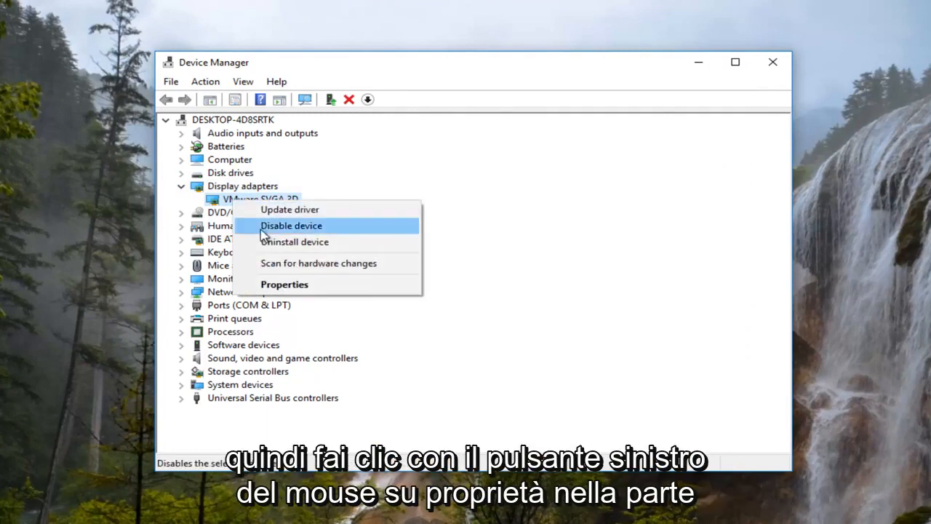
mouse_move(283, 284)
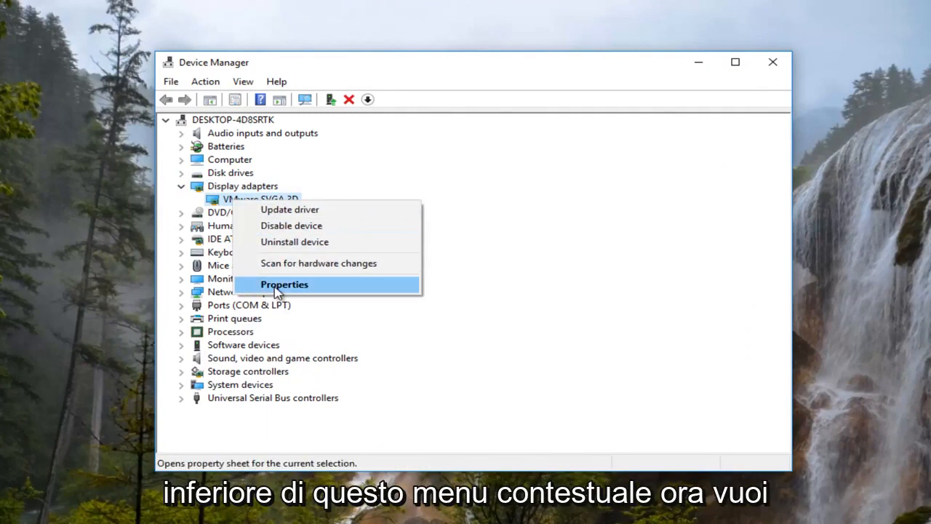
left_click(284, 284)
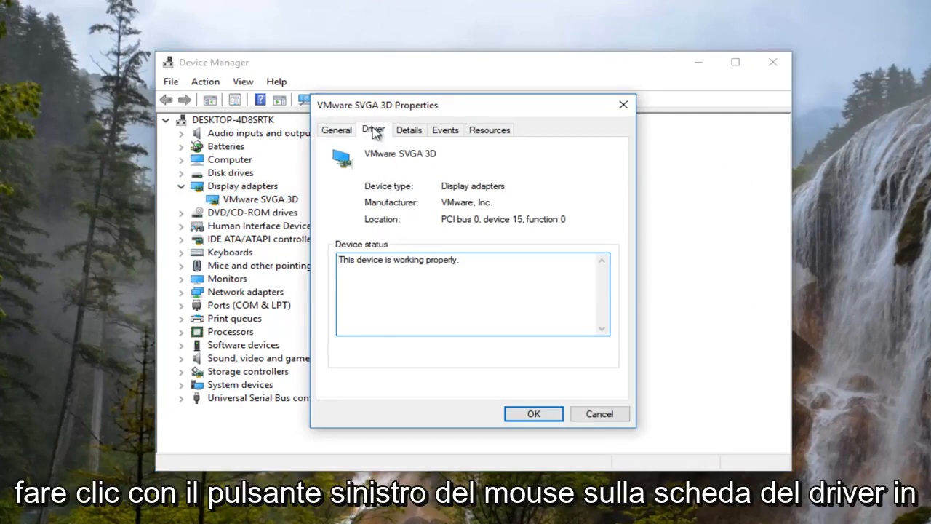
left_click(373, 129)
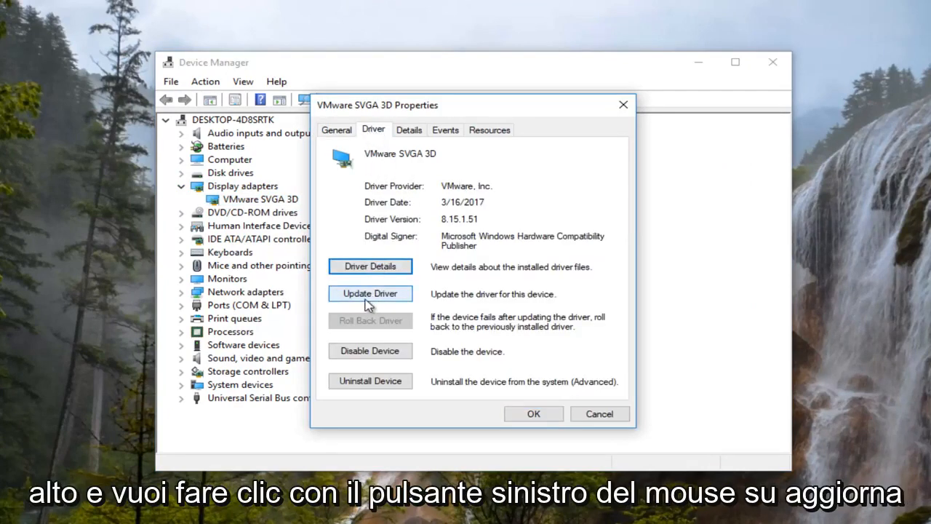
- Run an automatic driver update search for the VMware SVGA 3D adapter
left_click(369, 293)
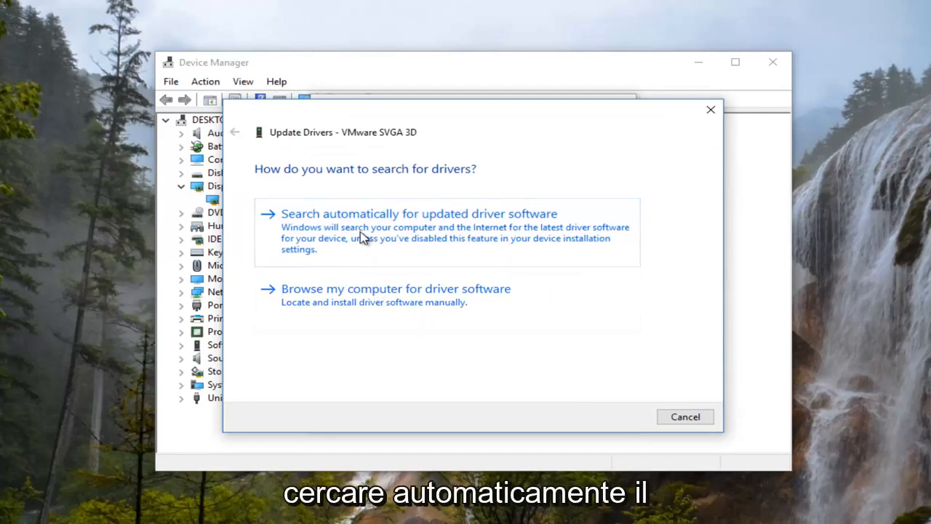
left_click(419, 213)
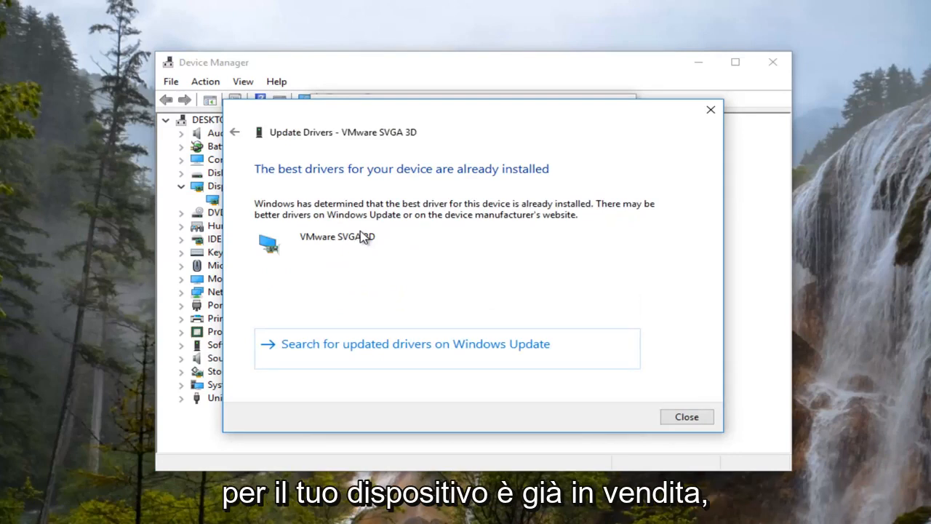
mouse_move(302, 355)
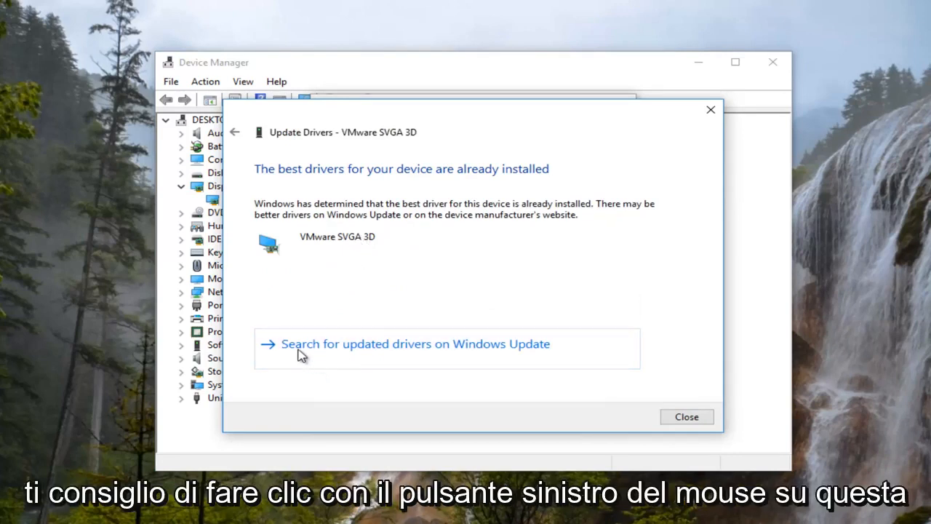
mouse_move(547, 371)
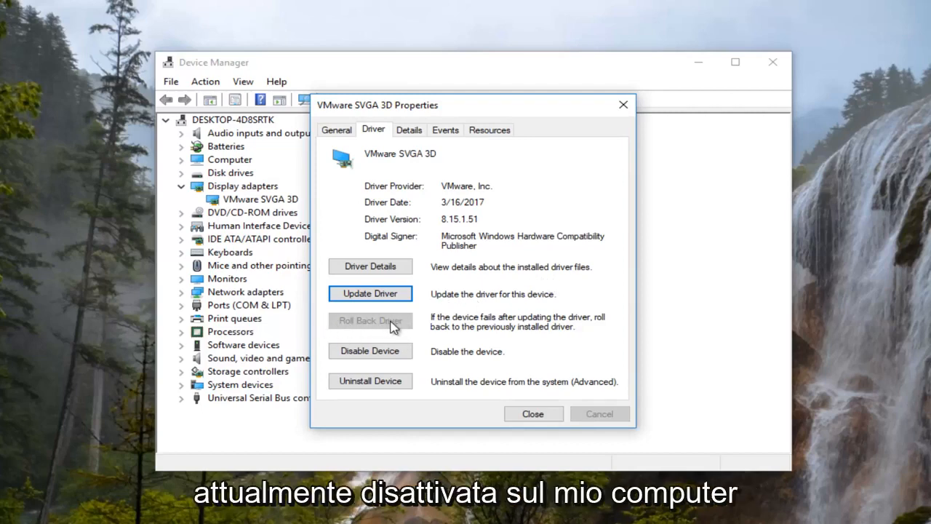
mouse_move(386, 328)
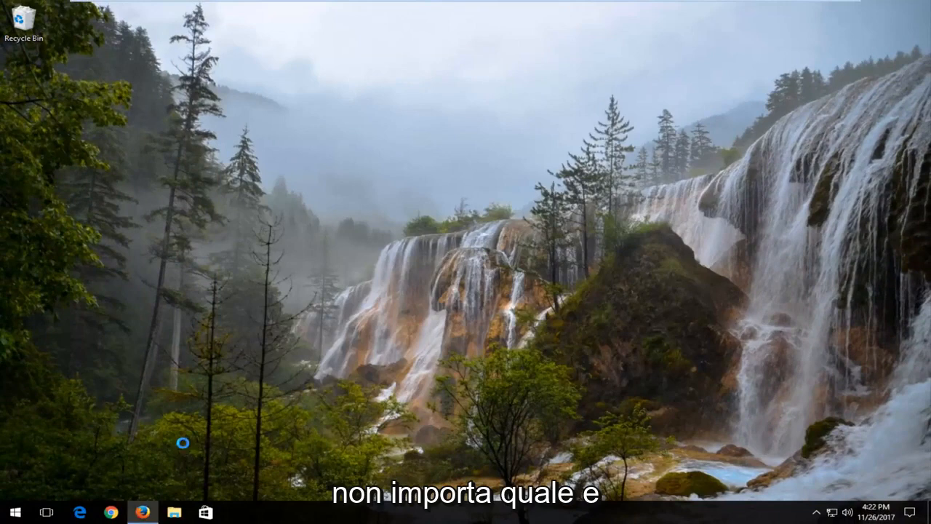
- Launch Firefox and focus the Google search box
left_click(142, 512)
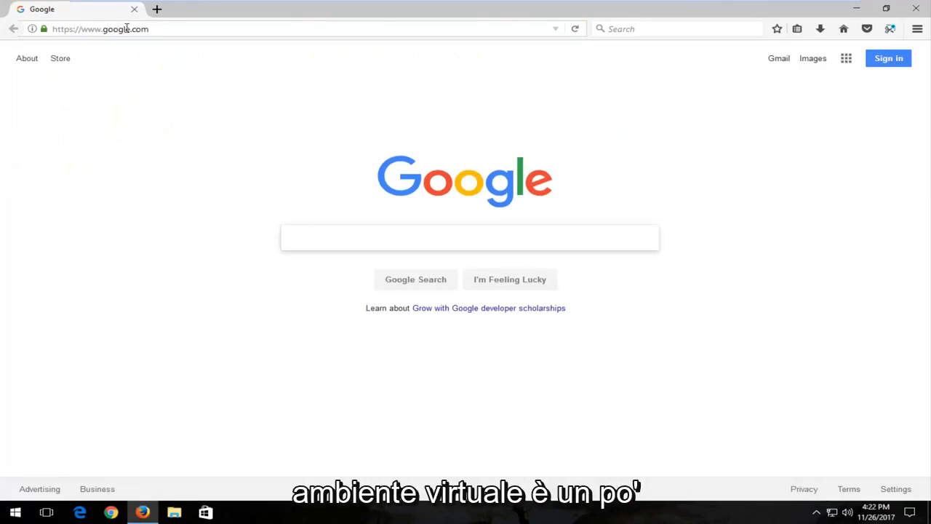
left_click(469, 238)
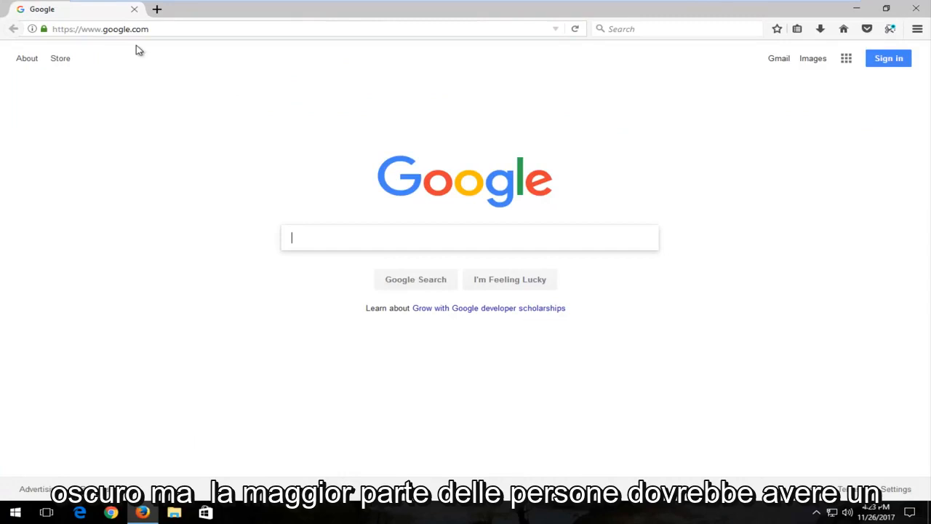
mouse_move(225, 154)
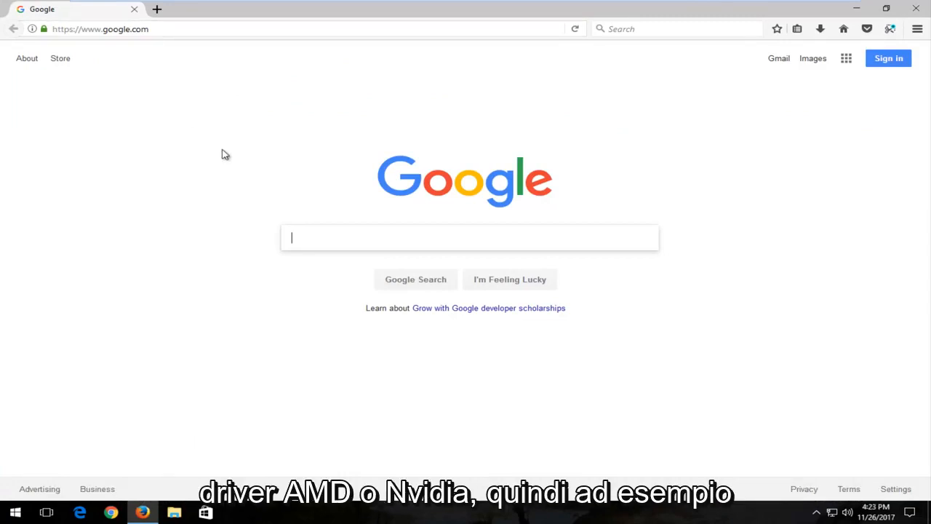
- Search Google for 'amd driver download'
type("amd driver download")
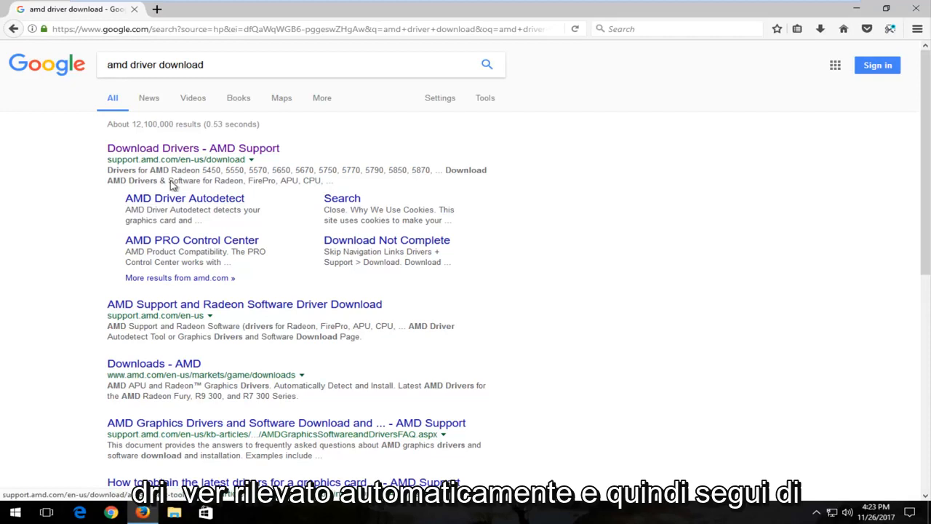
left_click(155, 65)
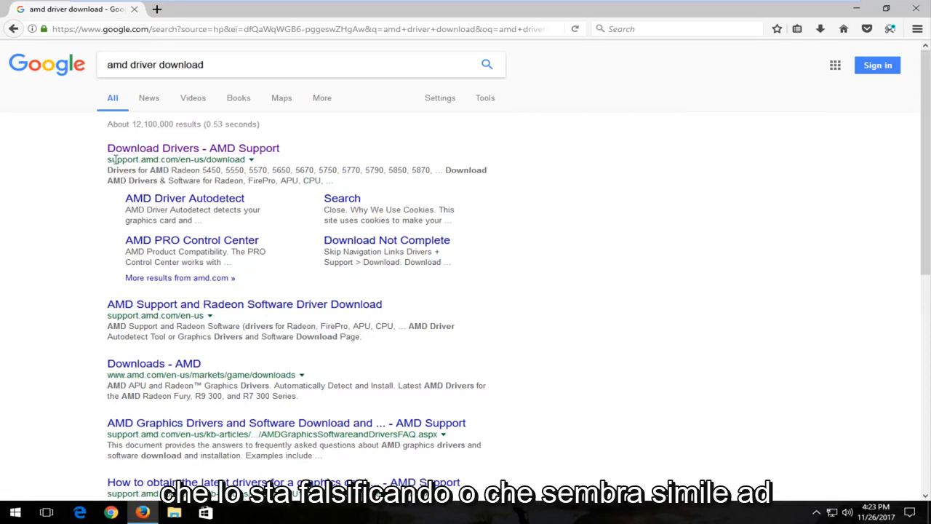
- Replace the Google query with 'nvidia driver download' and search
left_click(155, 65)
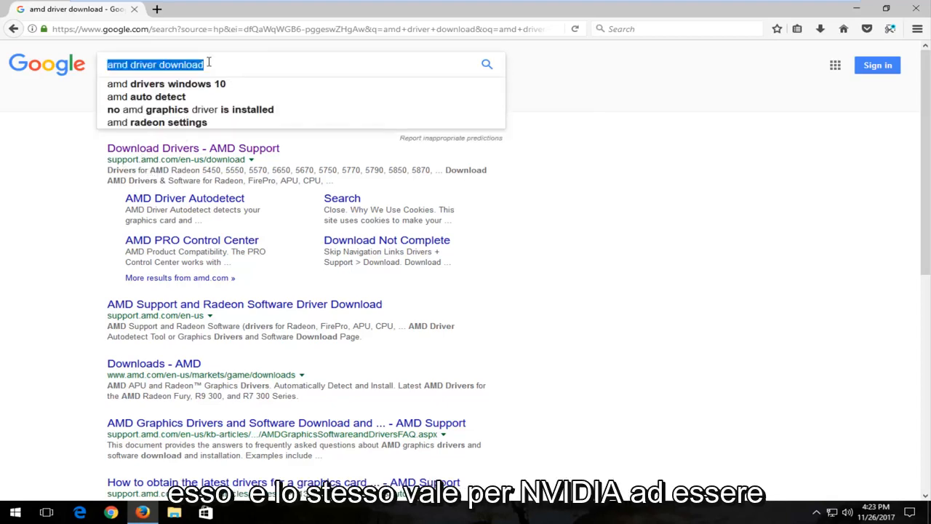
type("nvidia")
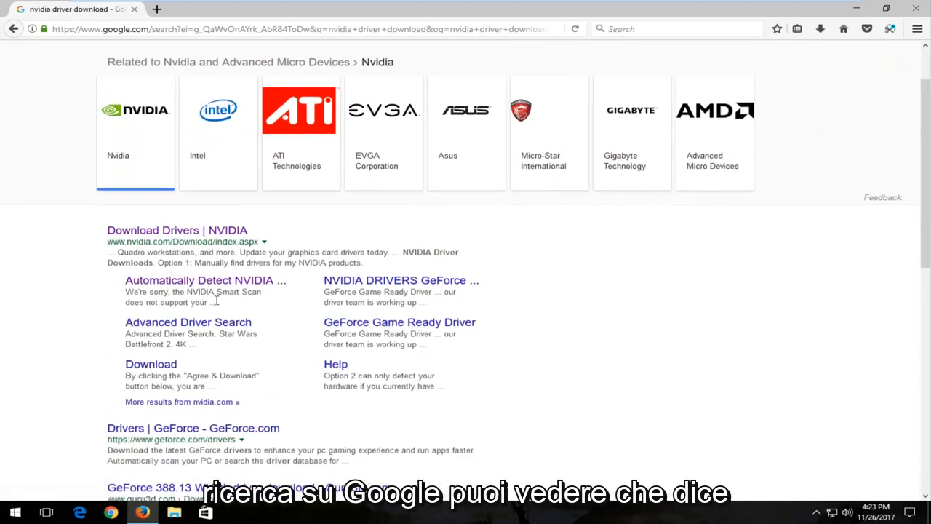
mouse_move(280, 286)
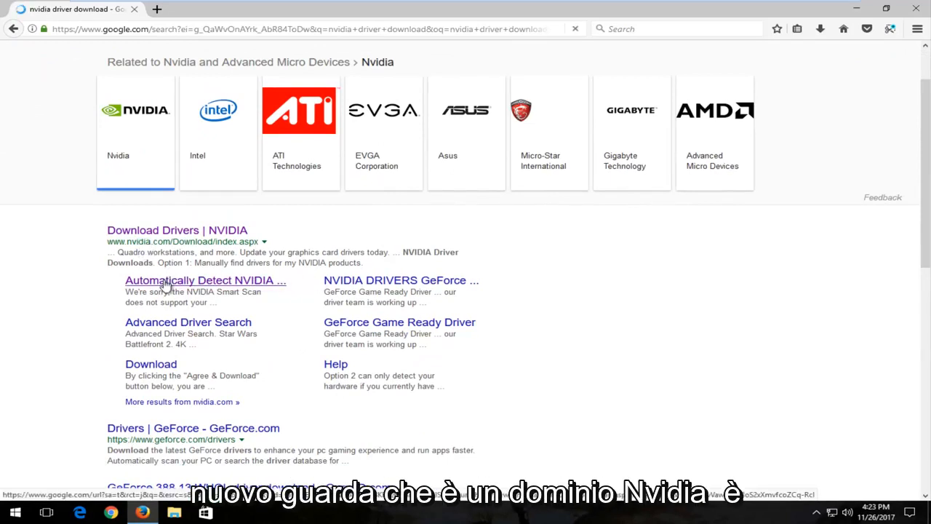
- Open the 'Automatically Detect NVIDIA' Smart Scan page from the results
left_click(205, 280)
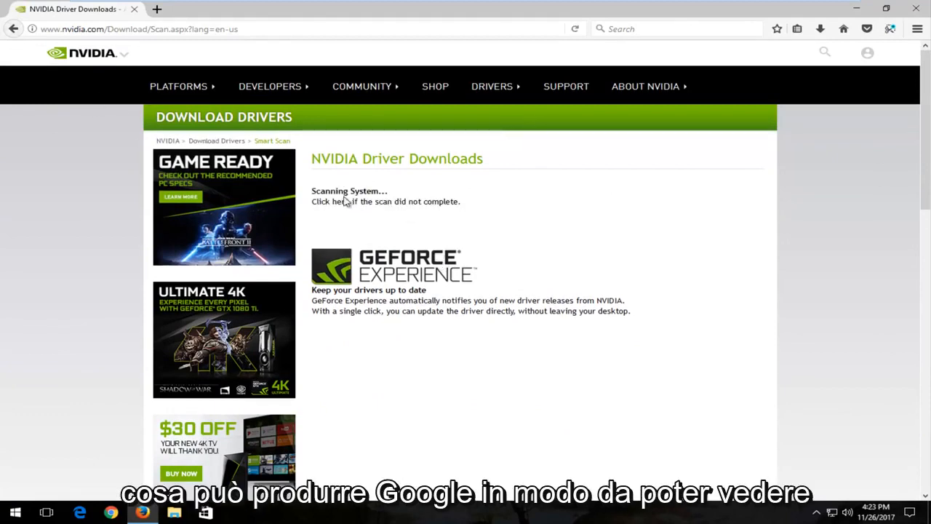
mouse_move(363, 211)
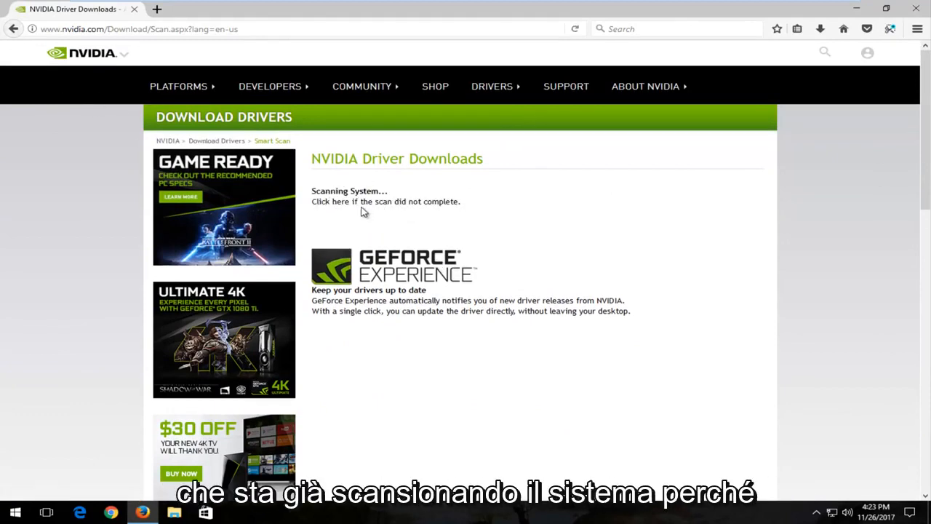